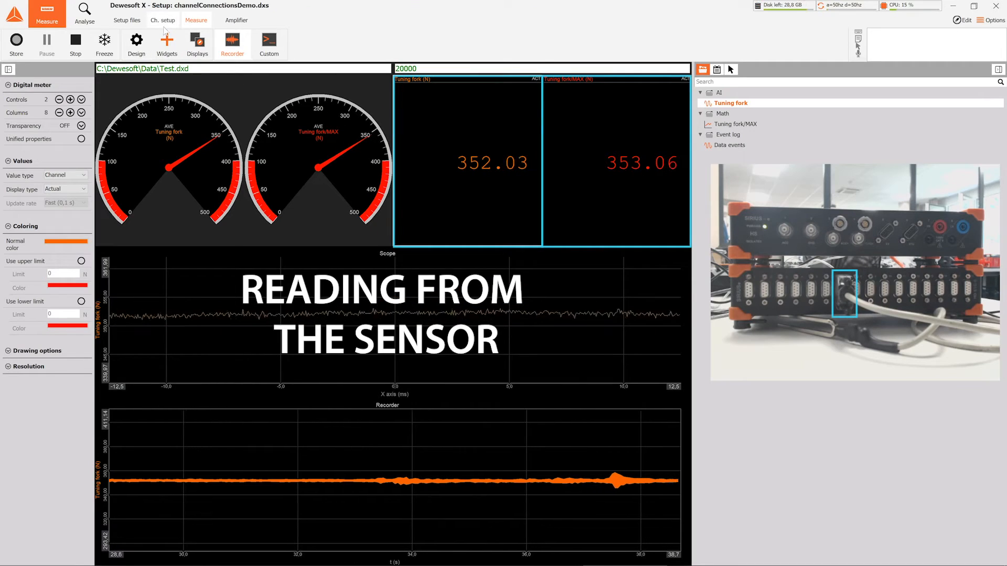
- Check live readings after unplugging, then return to Analog in to see B-7 reset to unused AI B-7
click(163, 20)
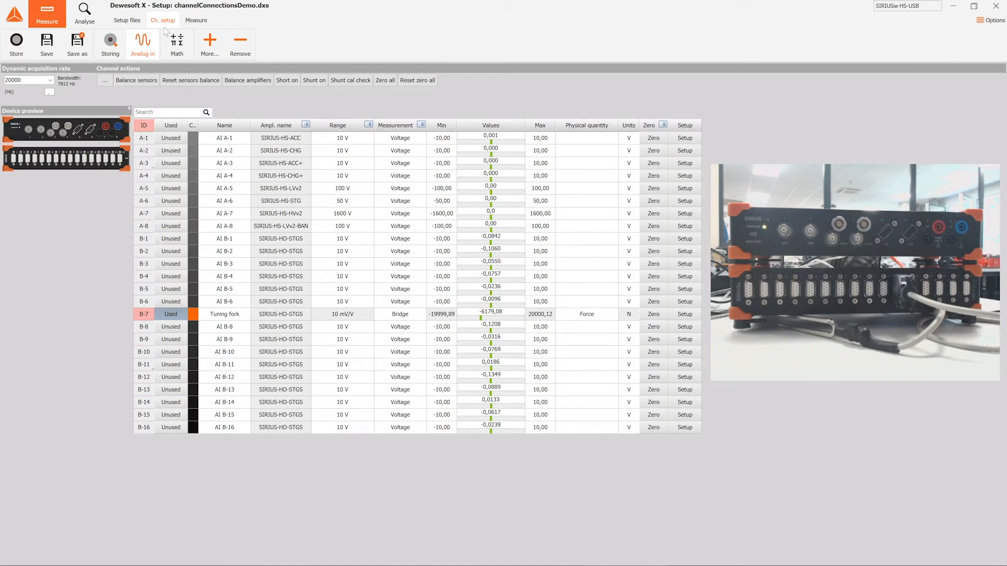
click(195, 20)
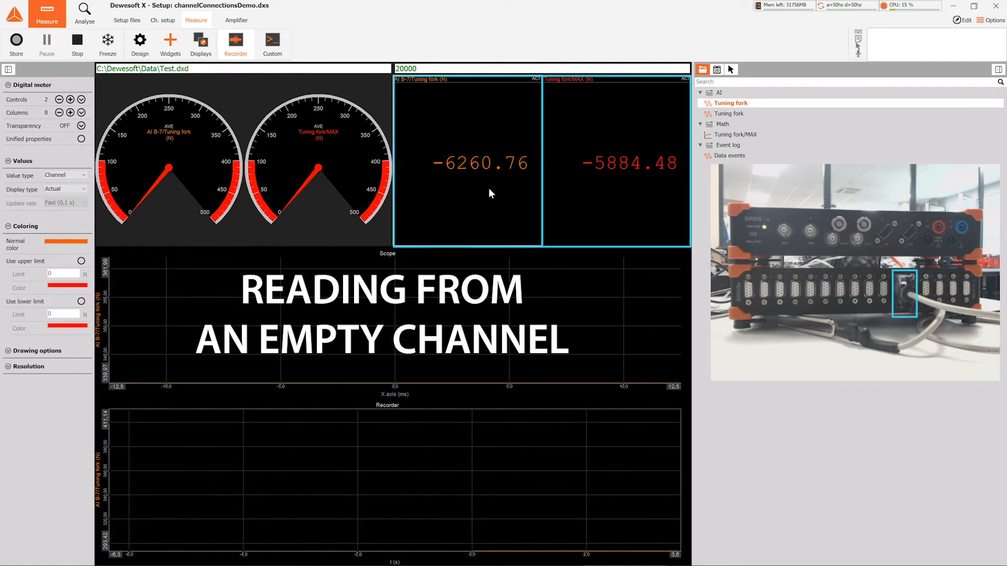
click(162, 20)
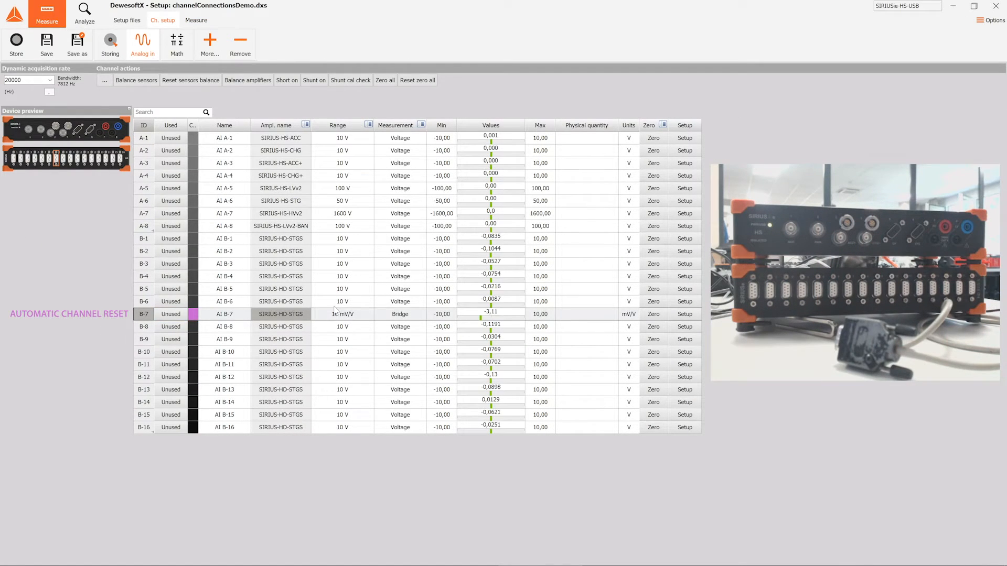
- View the unassigned MAX statistic in Math, then see the tuning fork detected as Force on B-11
click(177, 44)
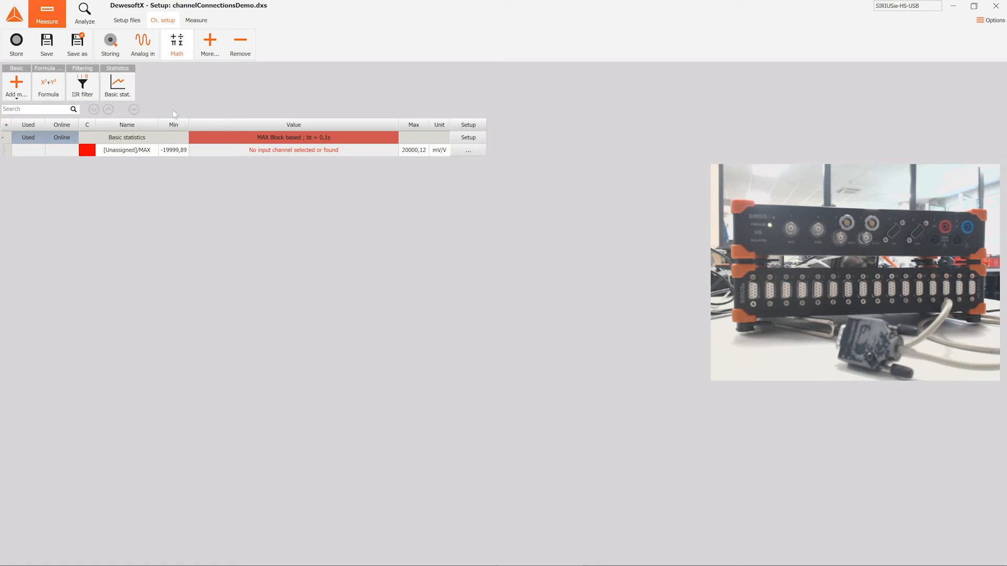
click(468, 136)
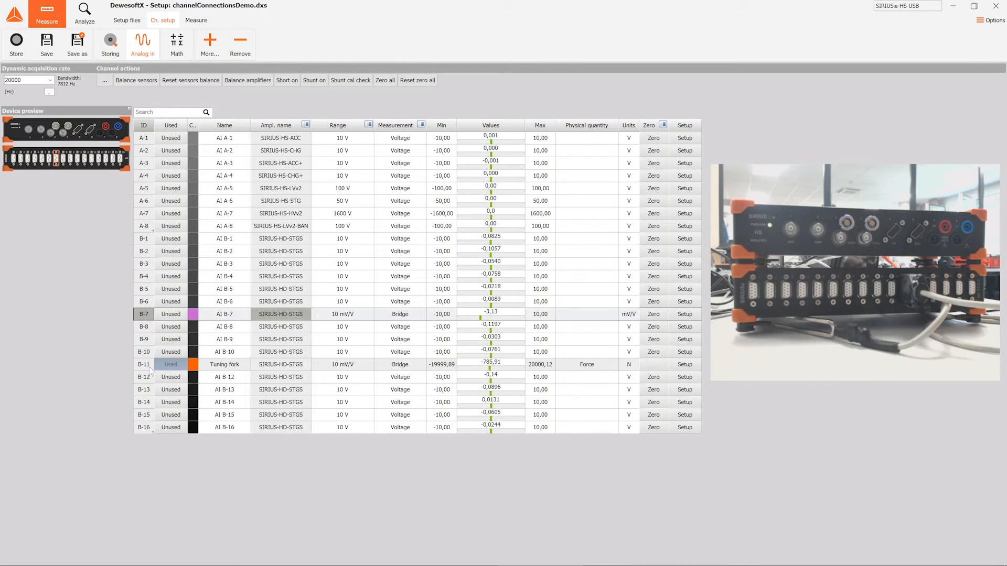
- Confirm widgets read the sensor in Measure, then load channelConnectionsDemo_NET.dxs showing Tuning fork/MAX at ~330 mV/V
click(196, 20)
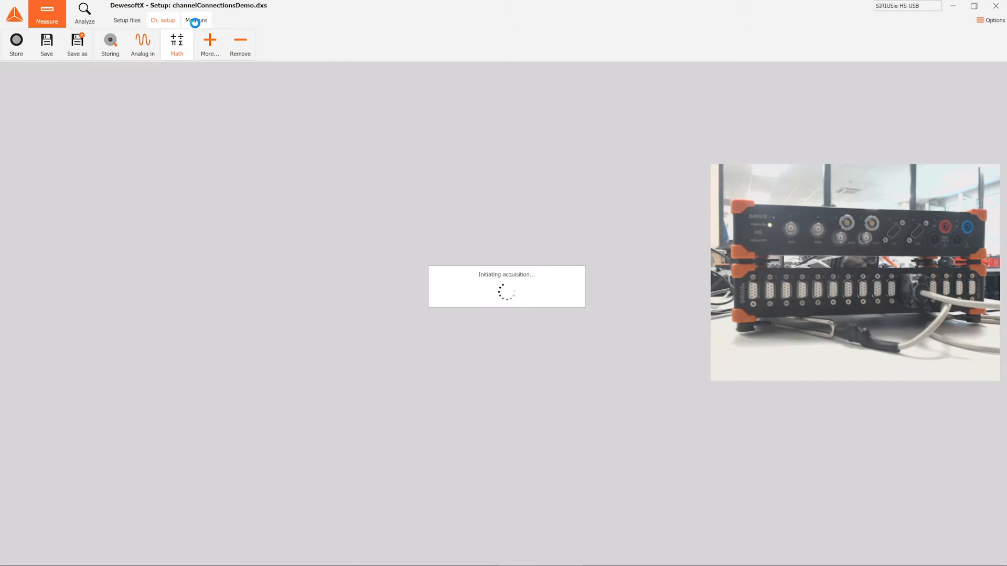
click(195, 20)
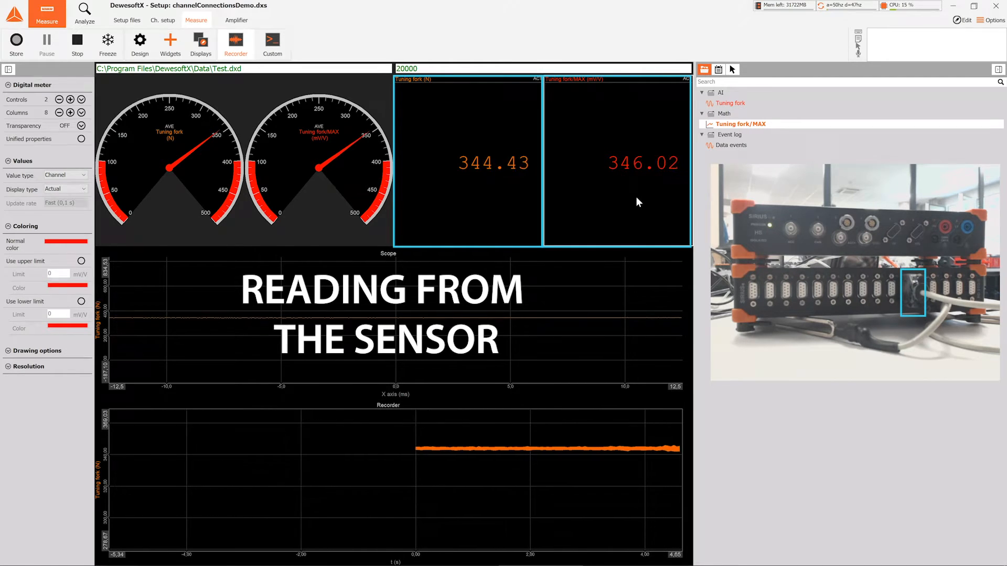
click(163, 20)
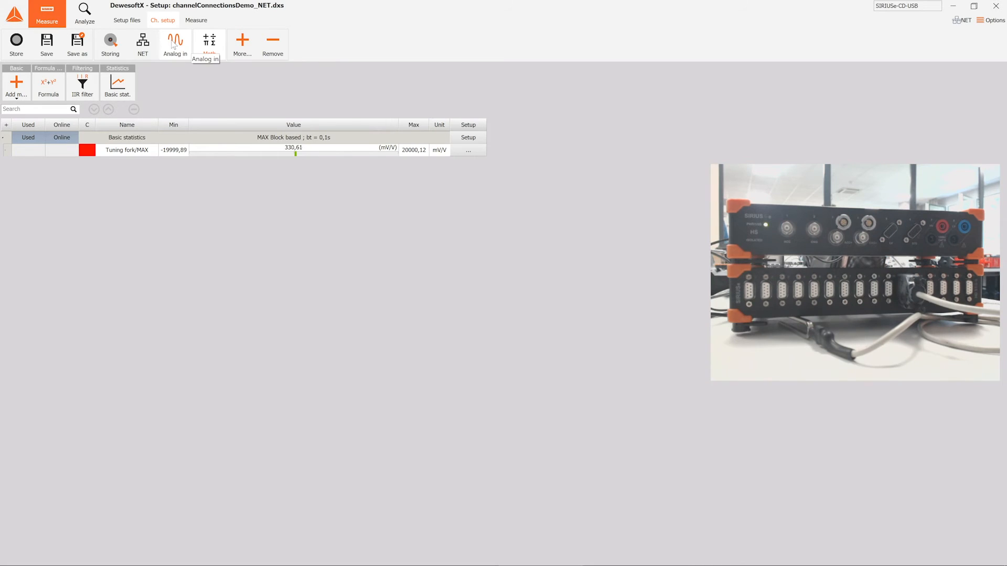
- Show the tuning fork on slave channel MU1:6, then confirm the MAX statistic uses that channel
click(175, 43)
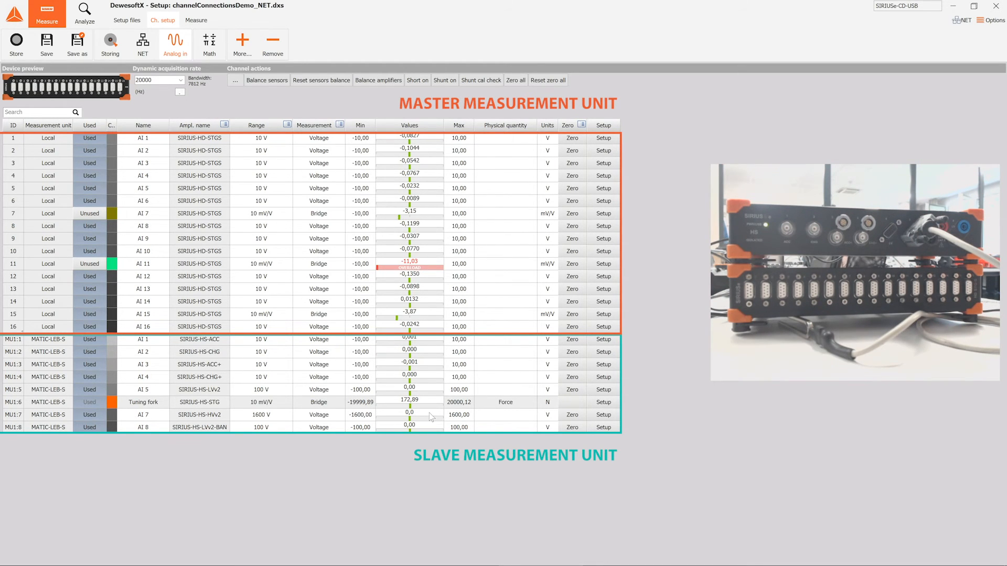
click(210, 43)
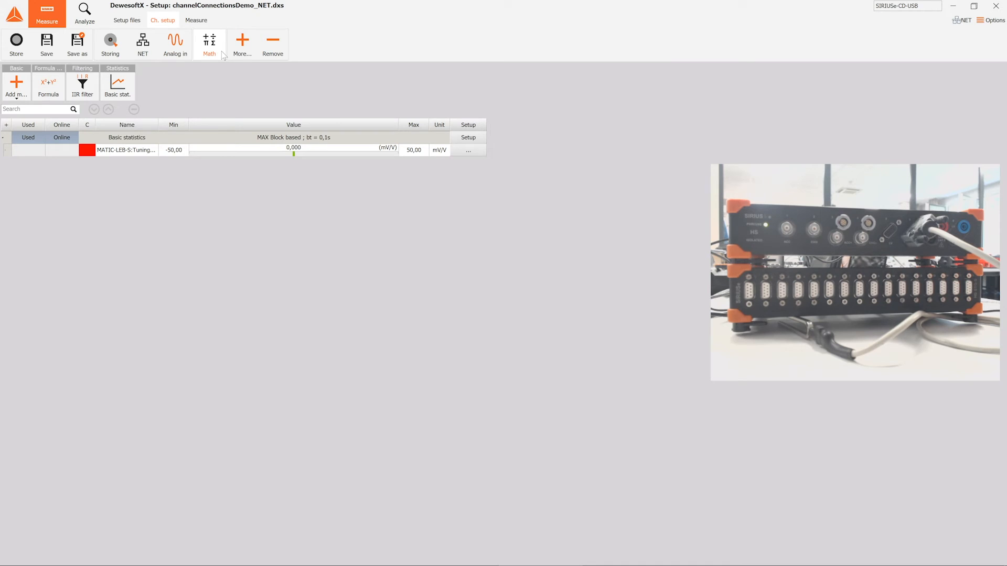